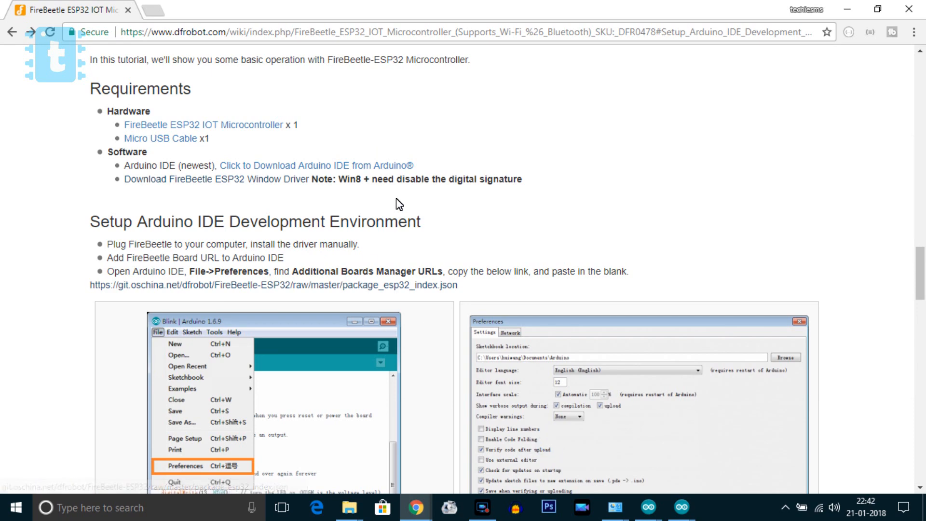
# - Review the FireBeetle package in Boards Manager, pick version 0.0.6, and close without installing
pyautogui.scroll(-3)
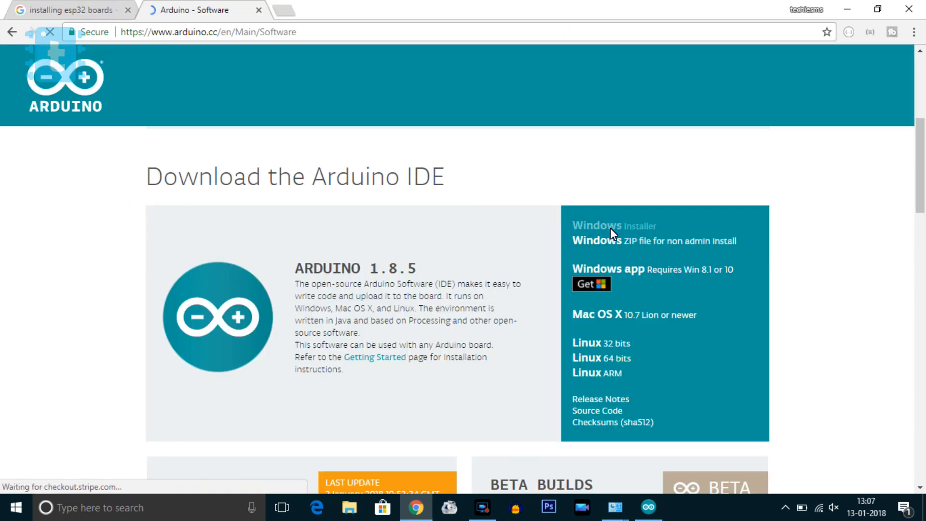
pyautogui.moveTo(332, 277)
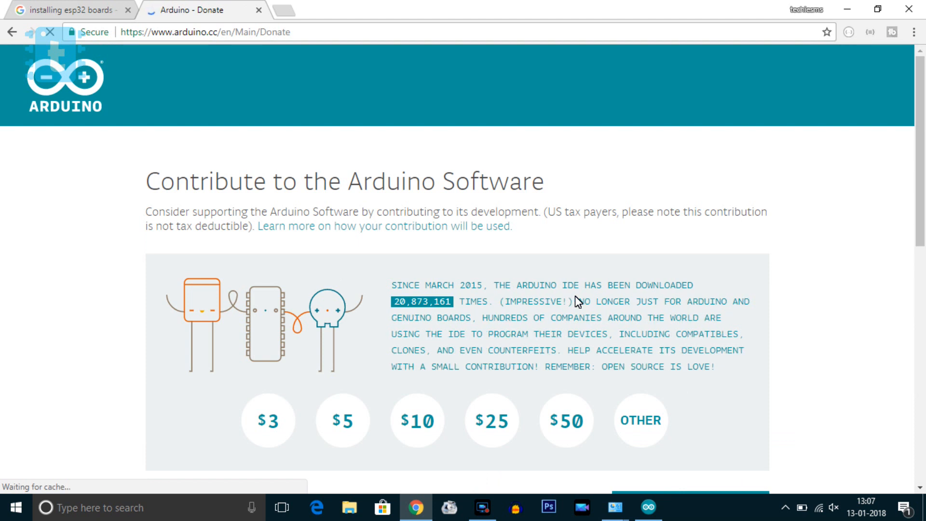
pyautogui.scroll(-3)
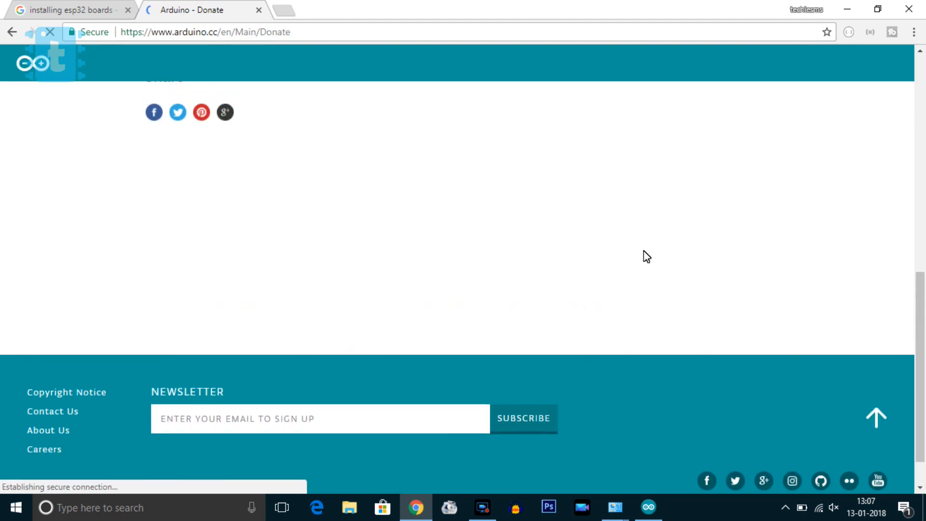
pyautogui.click(72, 9)
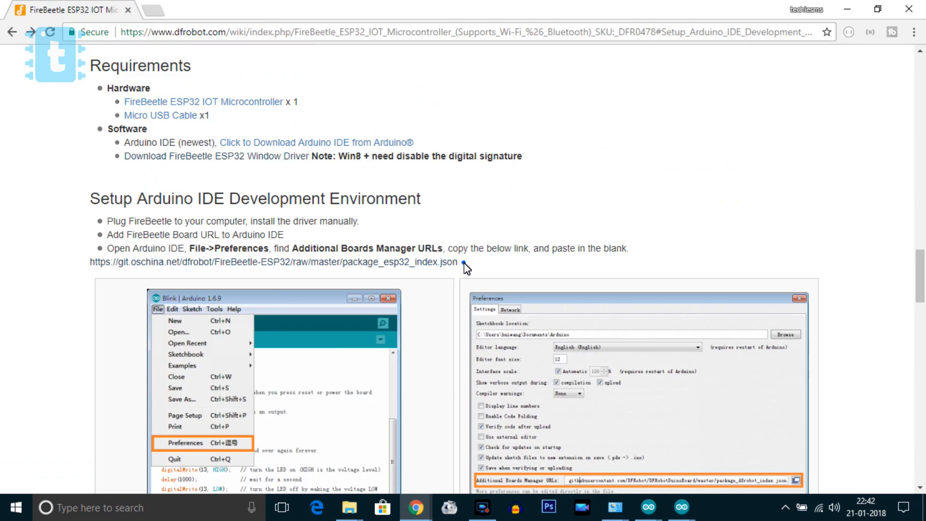
pyautogui.click(675, 507)
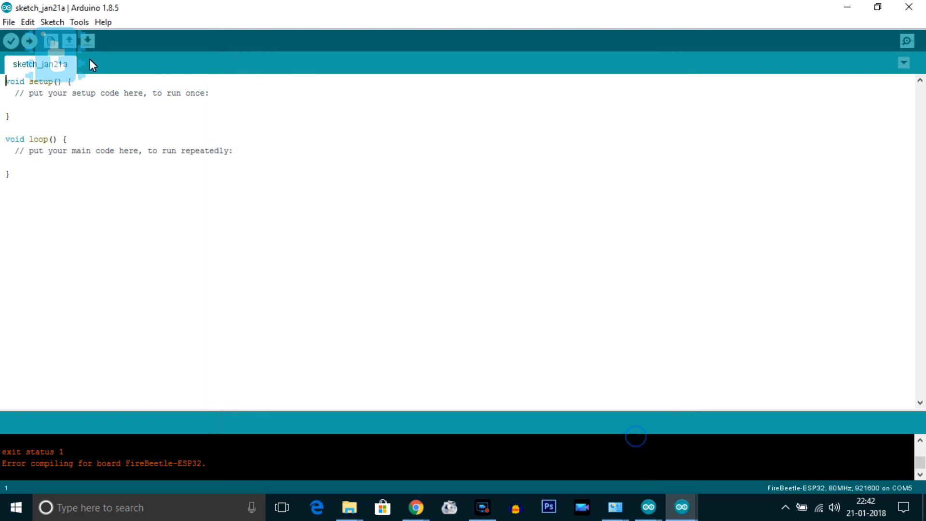
pyautogui.click(80, 23)
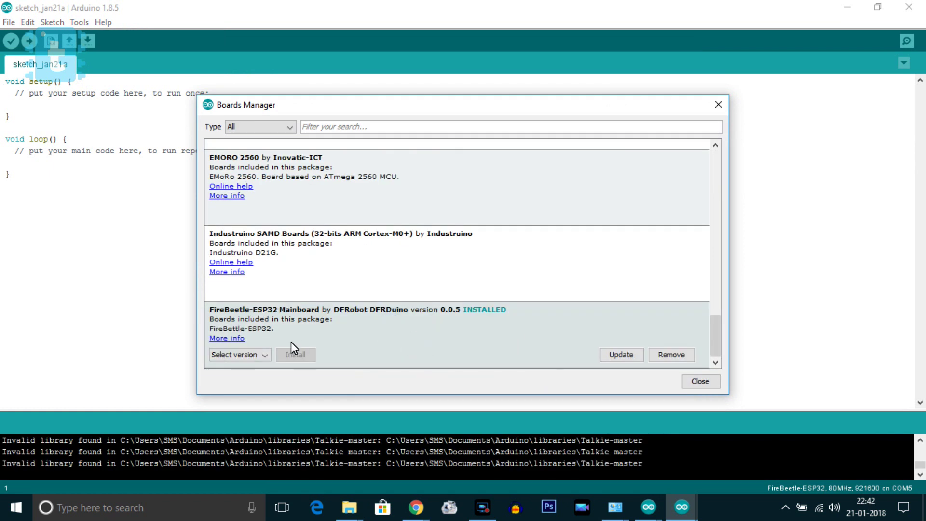
pyautogui.click(239, 355)
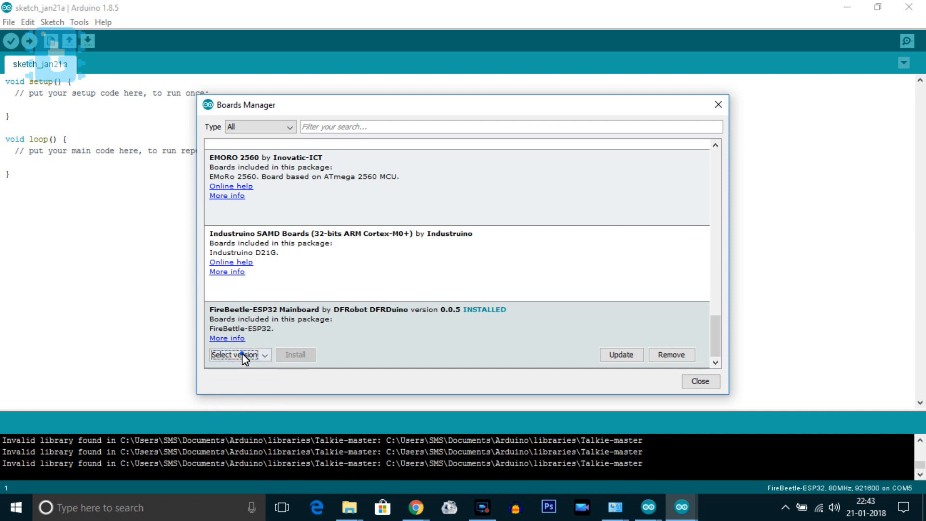
pyautogui.click(265, 355)
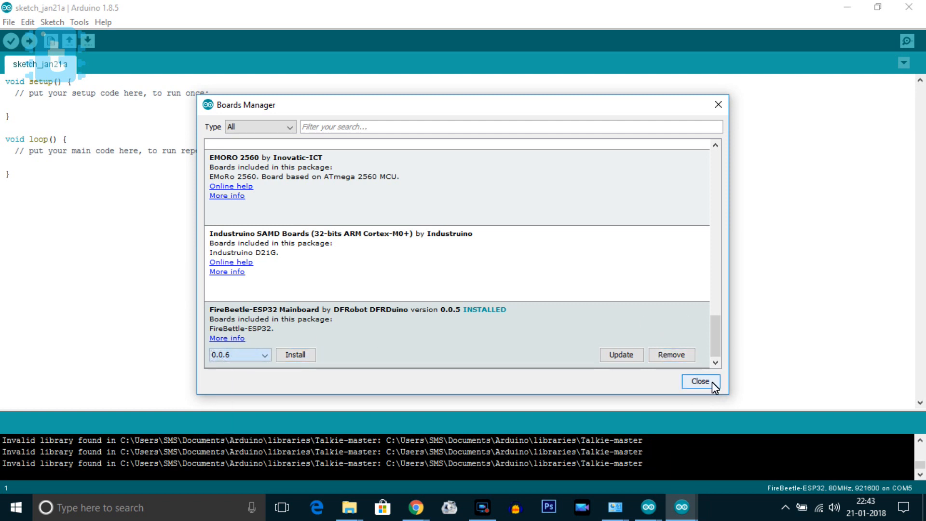
pyautogui.click(702, 381)
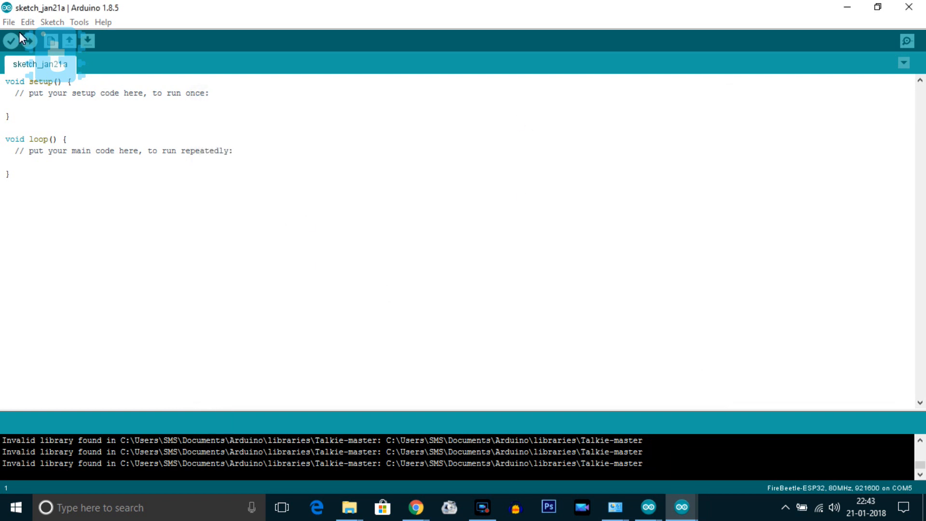
# - Select FireBeetle-ESP32 as the target board and return to the empty sketch
pyautogui.click(86, 22)
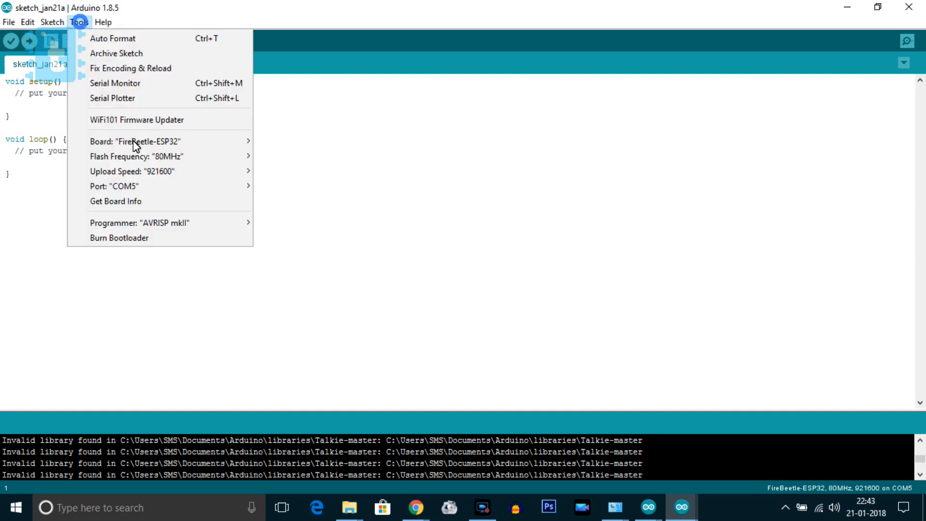
pyautogui.click(144, 142)
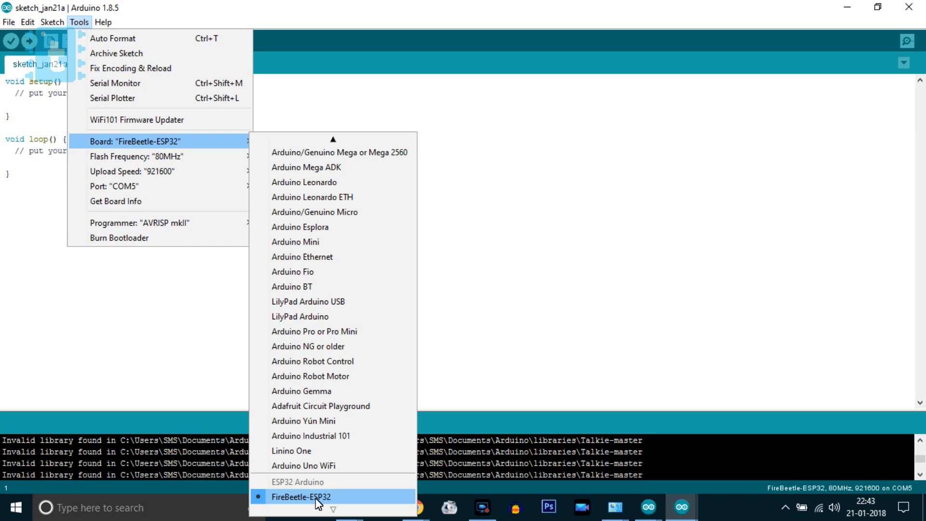
pyautogui.click(7, 22)
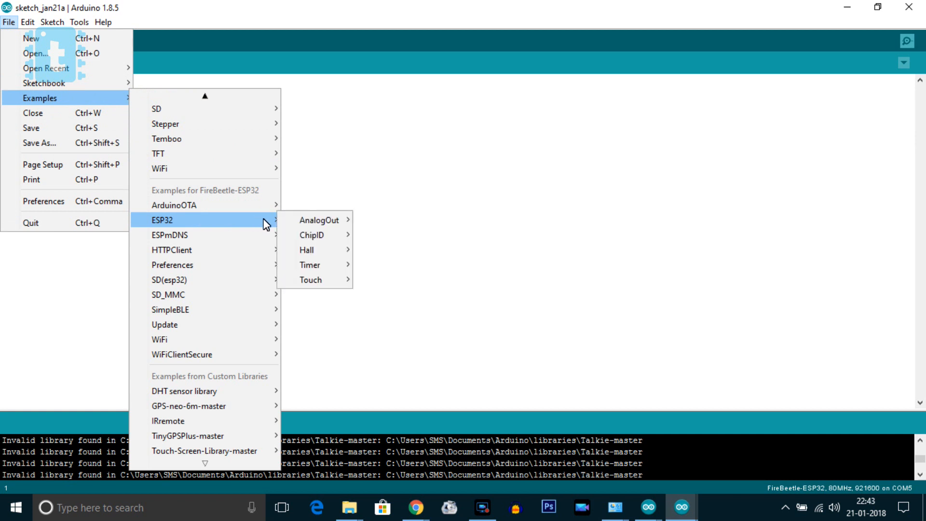
pyautogui.moveTo(170, 309)
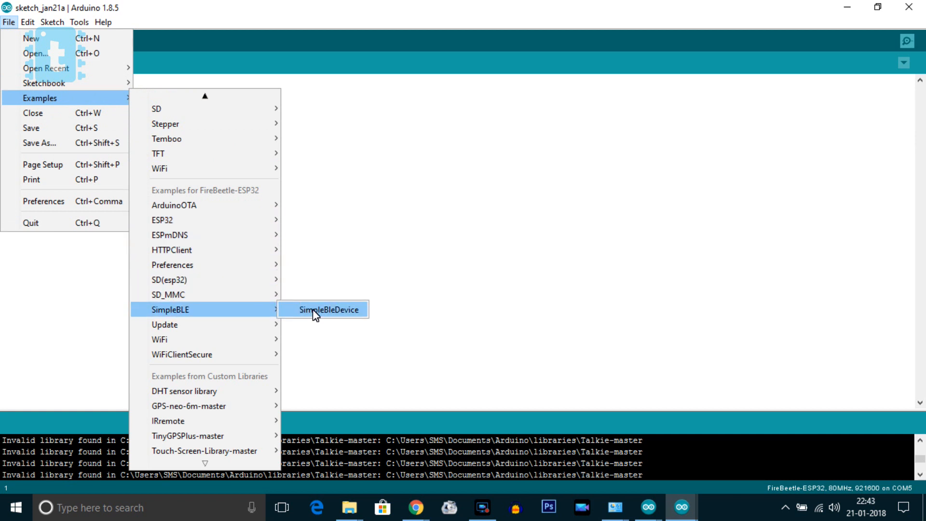
pyautogui.moveTo(174, 205)
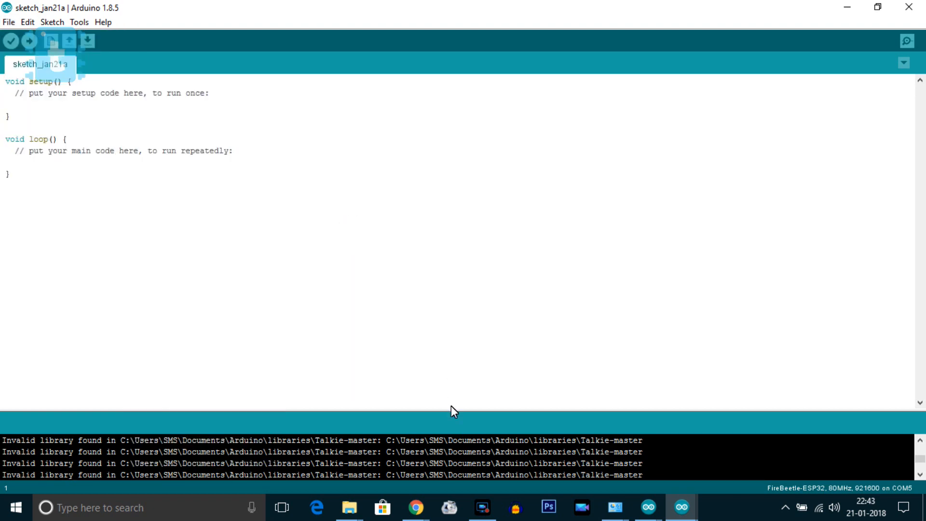
pyautogui.click(415, 507)
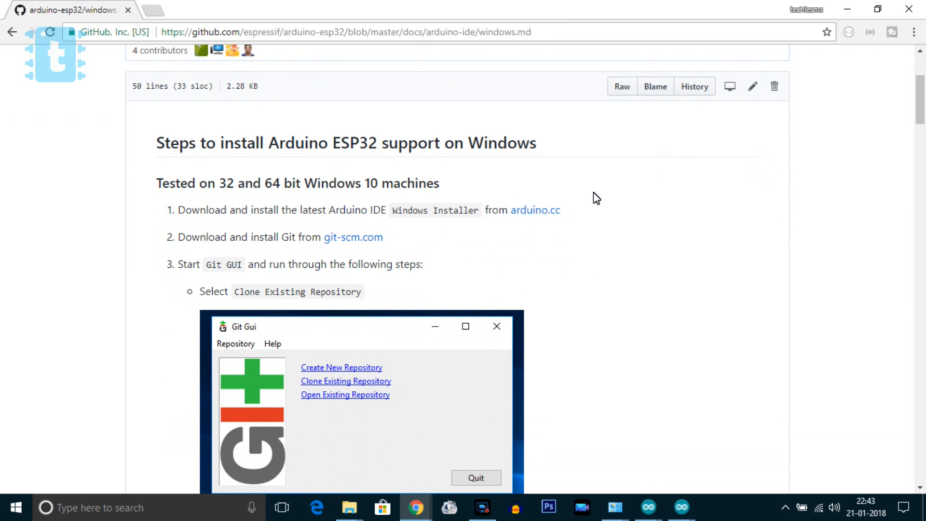
pyautogui.moveTo(334, 251)
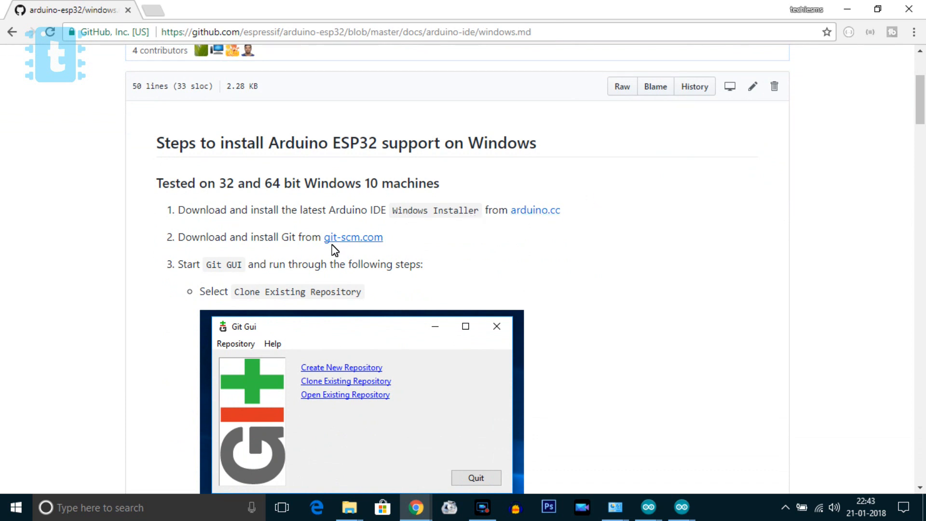
# - Download the 64-bit Git for Windows 2.16.0.2 installer from git-scm.com, then return to the ESP32 instructions
pyautogui.click(353, 237)
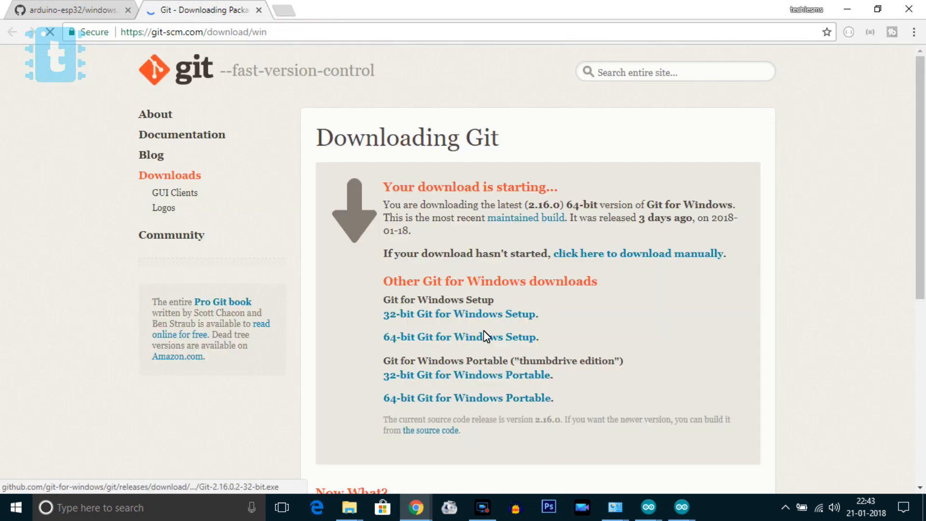
pyautogui.click(460, 337)
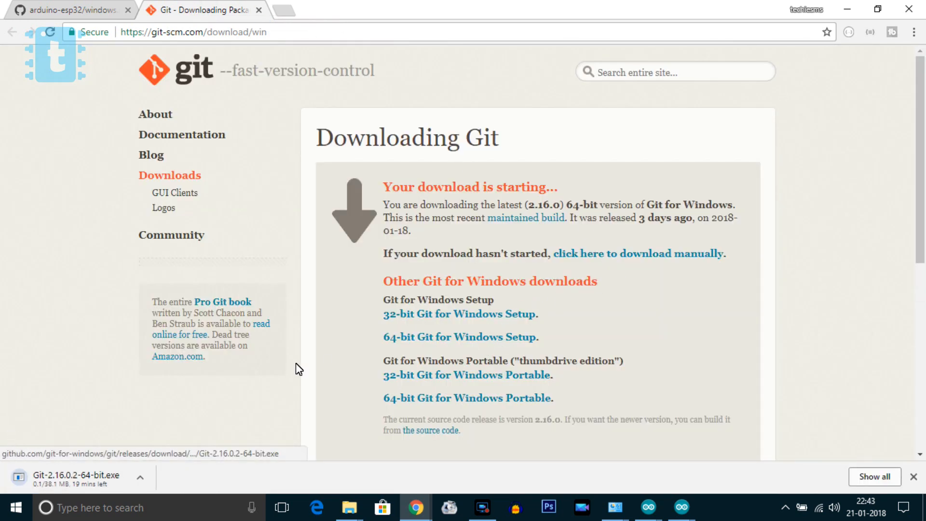
pyautogui.click(141, 477)
pyautogui.write('gitgui')
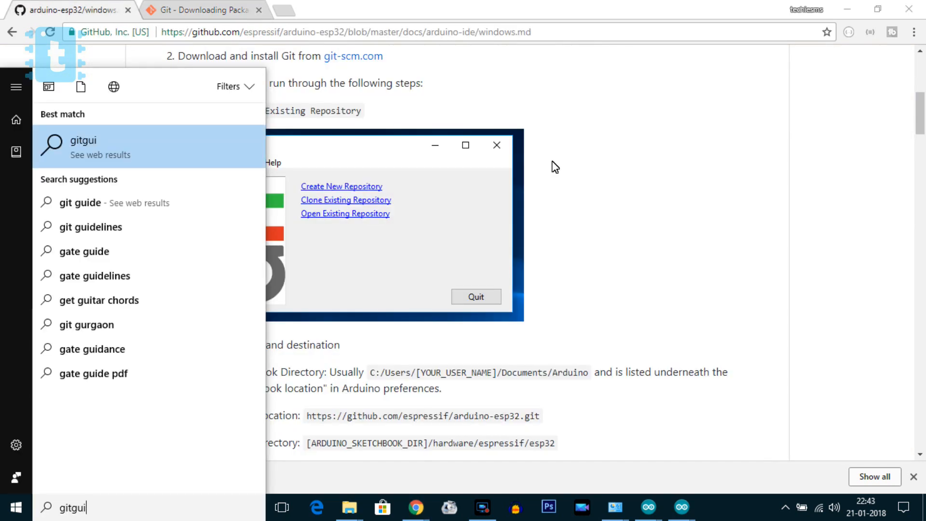
# - Launch Git GUI, choose Clone Existing Repository, and copy the arduino-esp32 GitHub address as source
pyautogui.press('BackSpace')
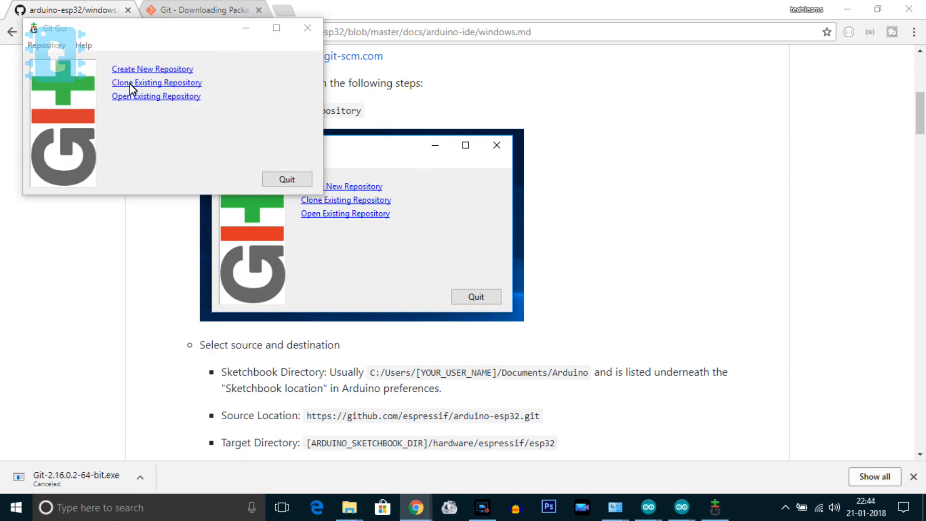
pyautogui.click(157, 83)
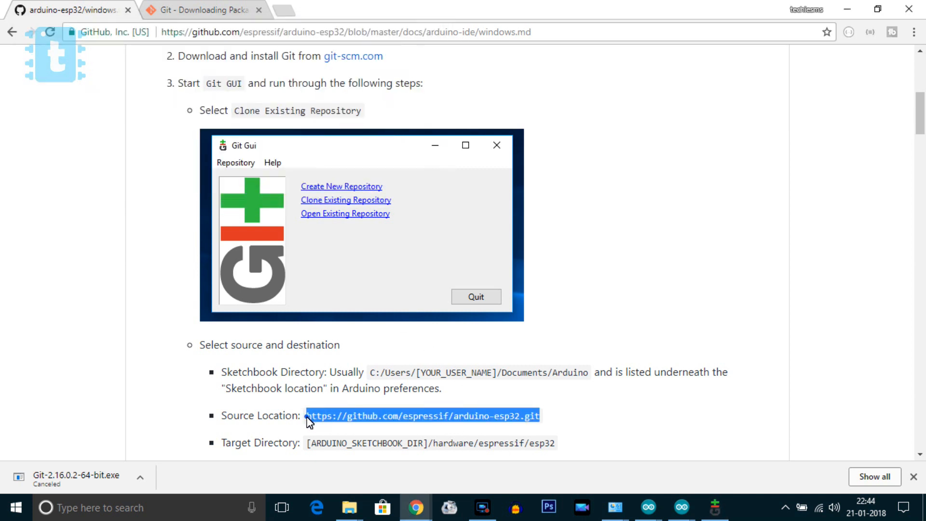
pyautogui.click(346, 199)
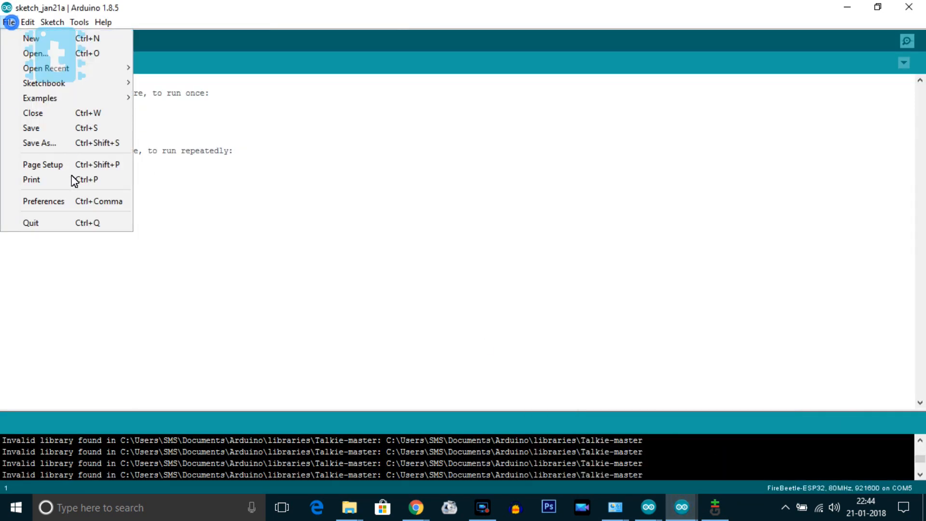
# - Set the target to C:\Users\SMS\Documents\Arduino/hardware/espressif/esp32 from the sketchbook path and clone
pyautogui.click(44, 201)
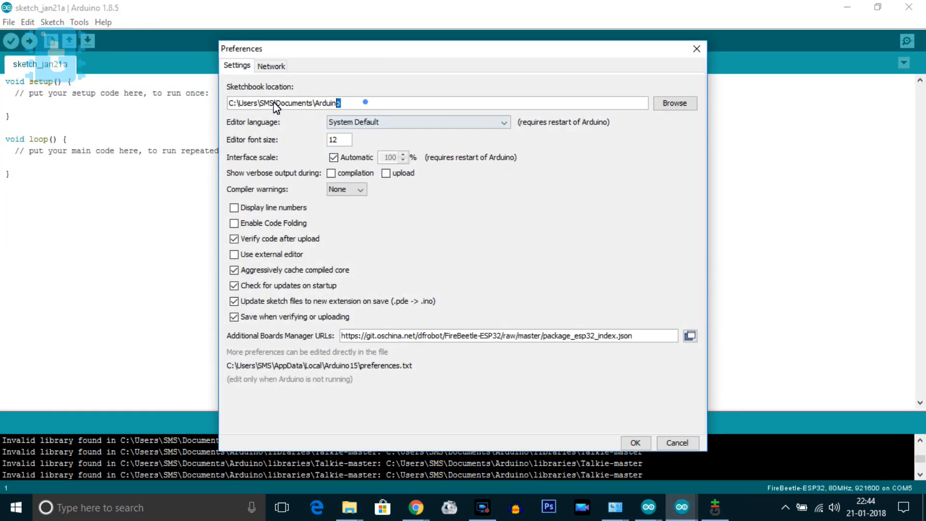
pyautogui.tripleClick(307, 102)
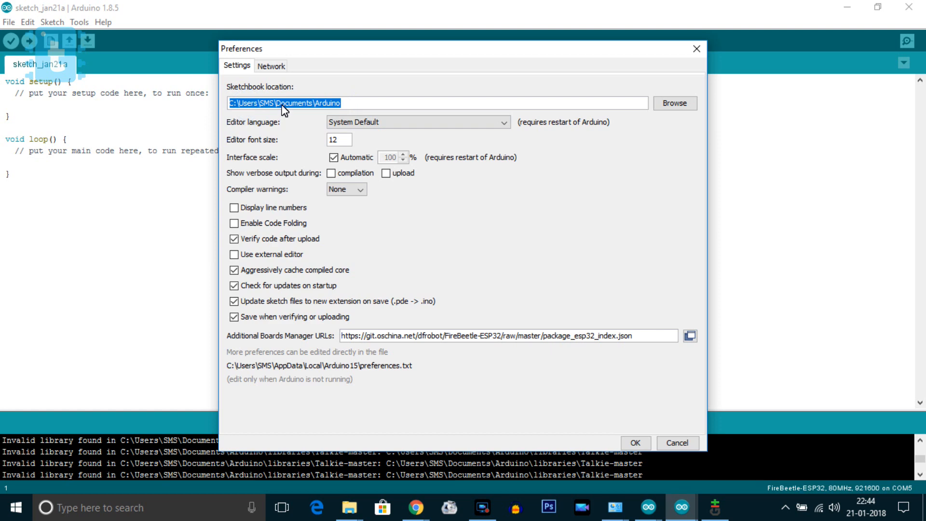
pyautogui.click(715, 504)
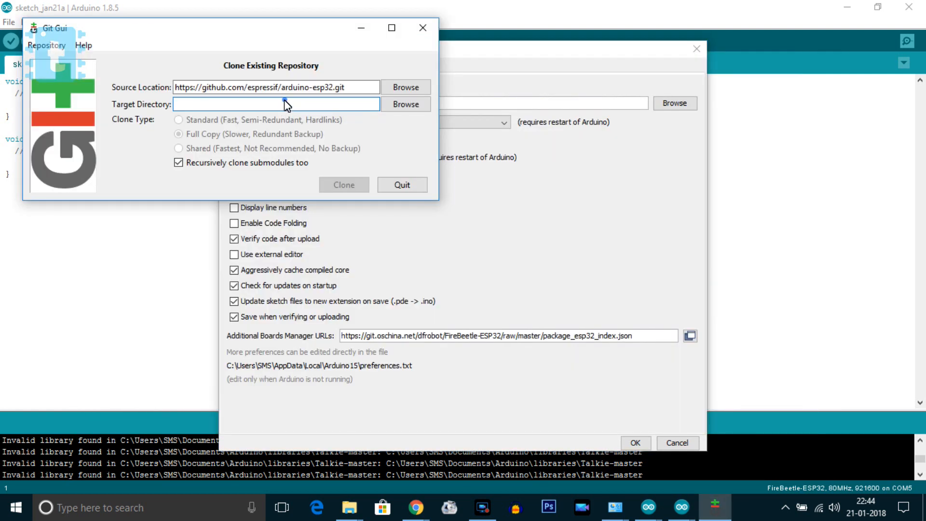
pyautogui.write('C:\\Users\\SMS\\Documents\\Arduino')
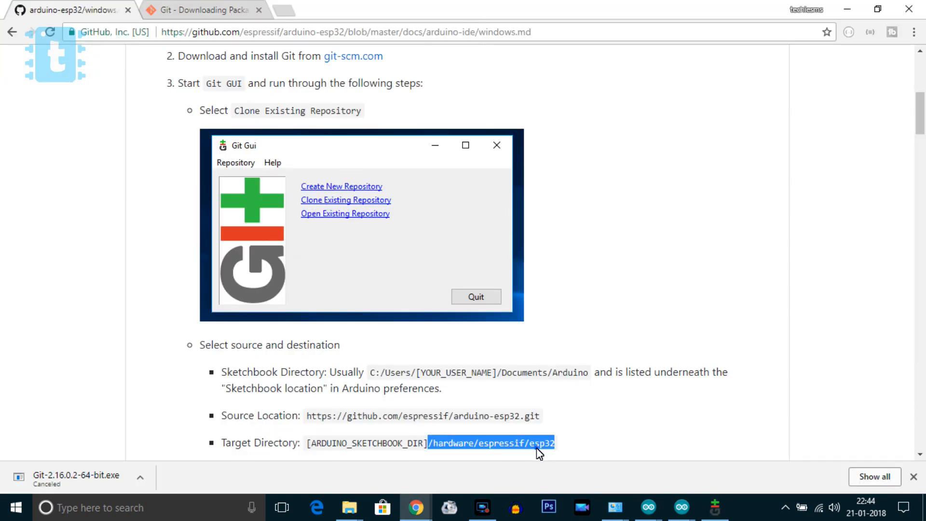
pyautogui.click(345, 199)
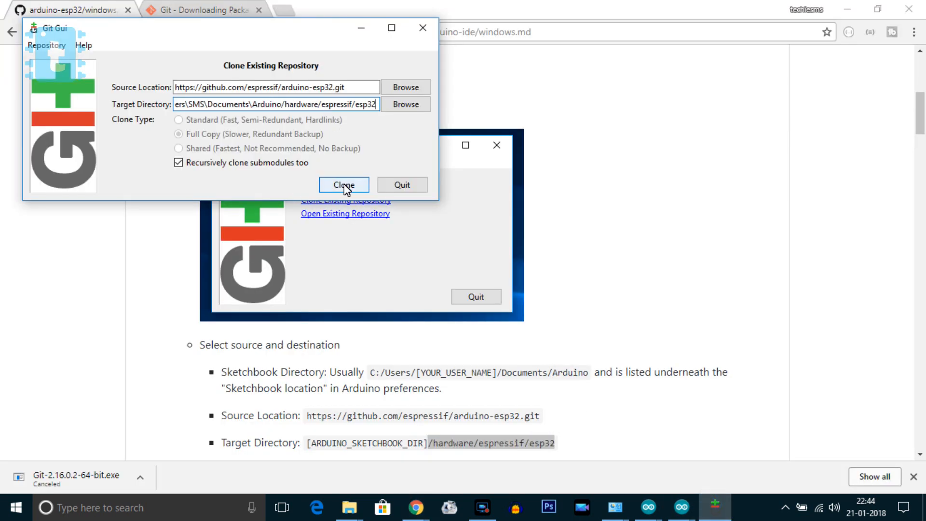
pyautogui.click(344, 185)
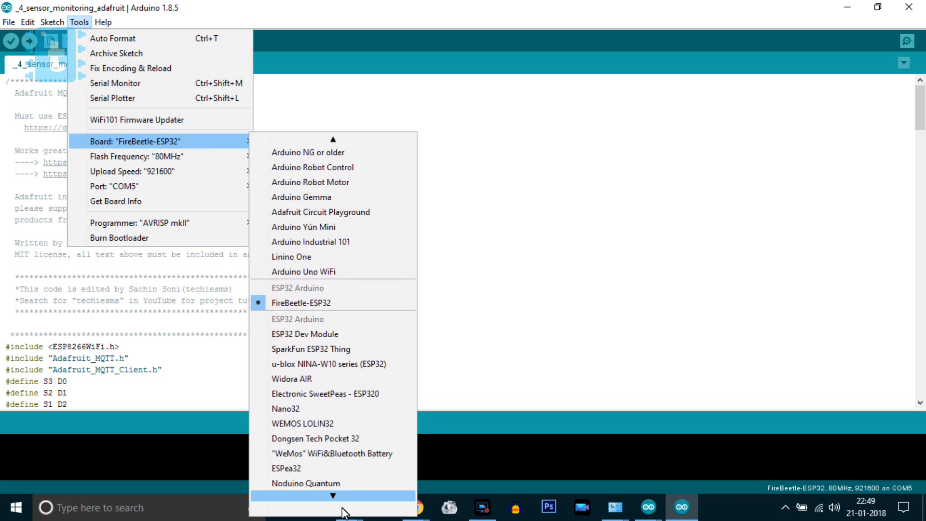
# - Scroll the ESP32 Arduino board list, keep FireBeetle-ESP32 selected, and start a new sketch for the blink code
pyautogui.scroll(-3)
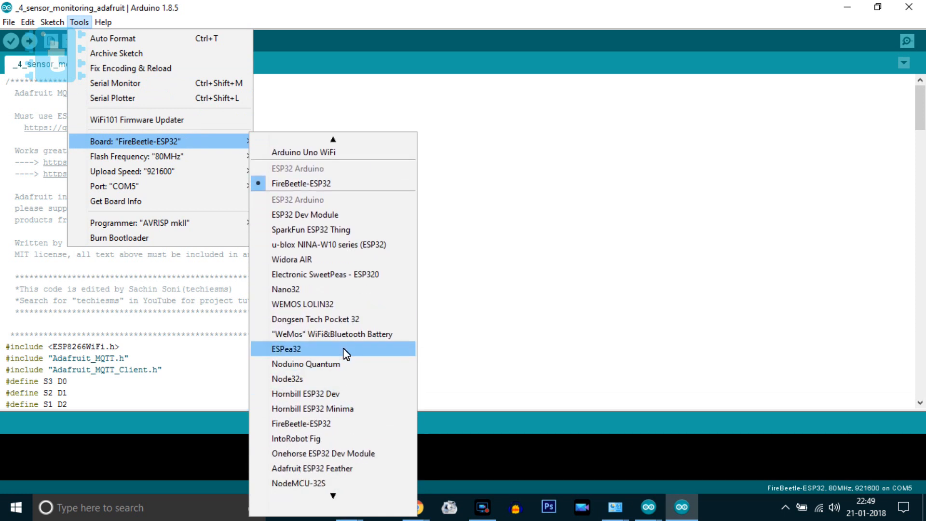
pyautogui.click(285, 348)
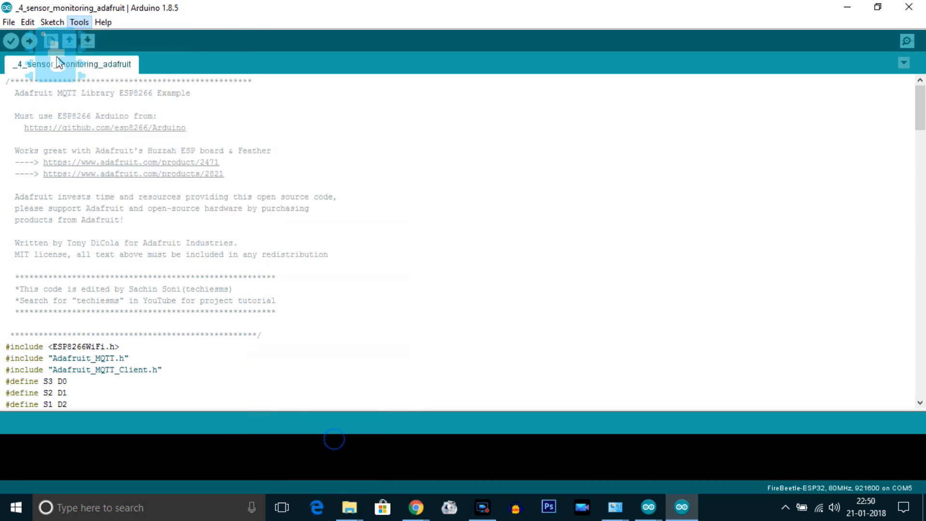
pyautogui.click(7, 22)
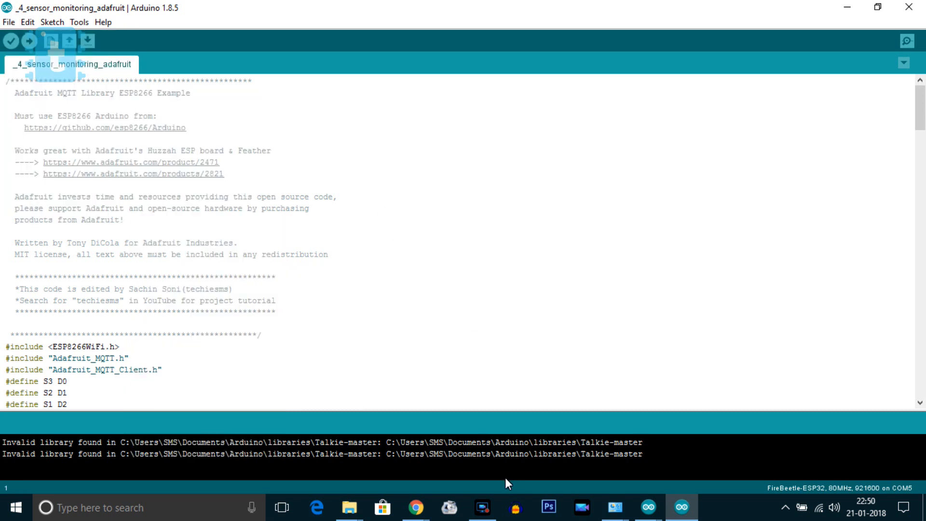
pyautogui.click(7, 22)
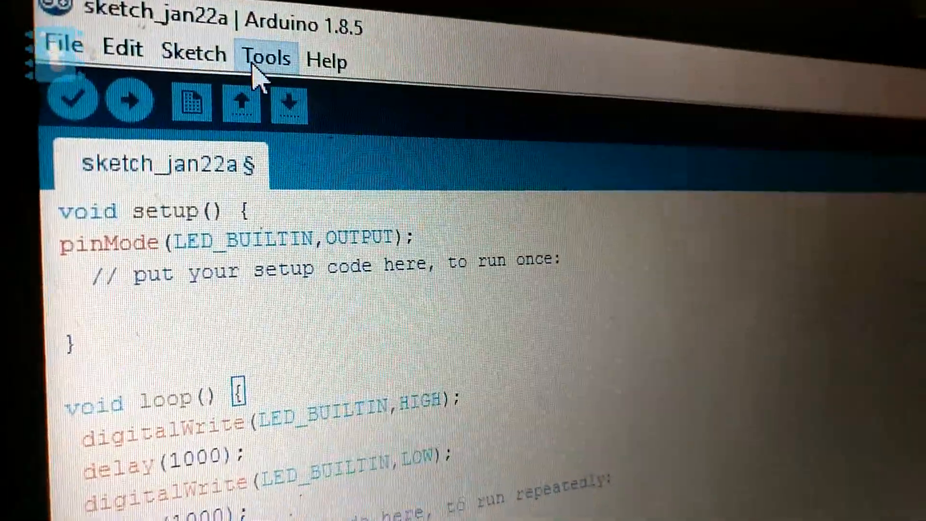
# - Confirm the Tools menu shows Board FireBeetle-ESP32 and Port COM5 for the blink sketch
pyautogui.click(265, 57)
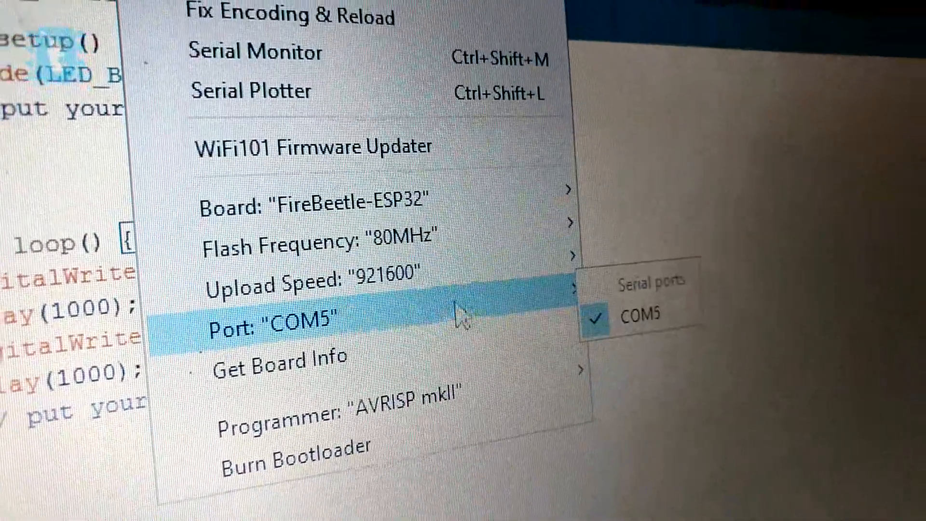